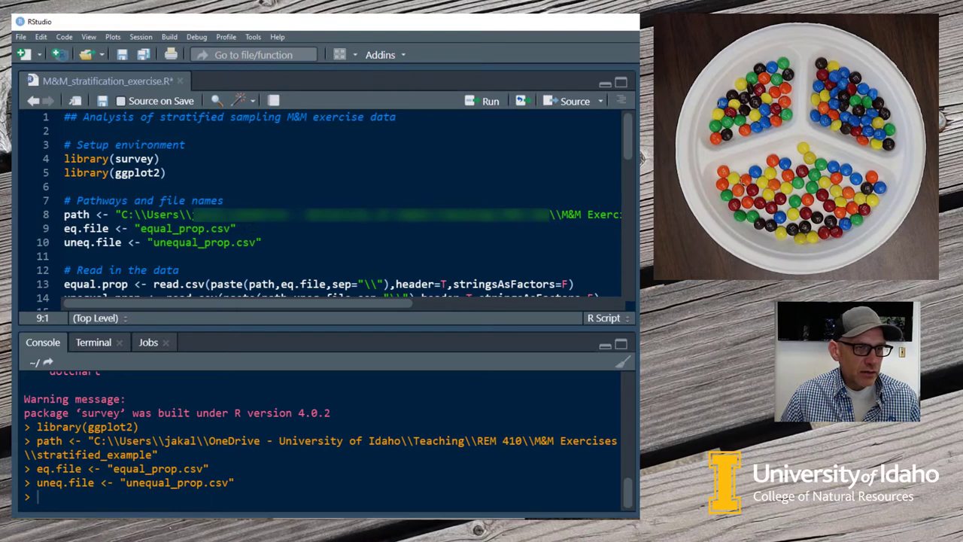
Run the read-in lines to load both CSV files as equal.prop and unequal.prop.
click(262, 242)
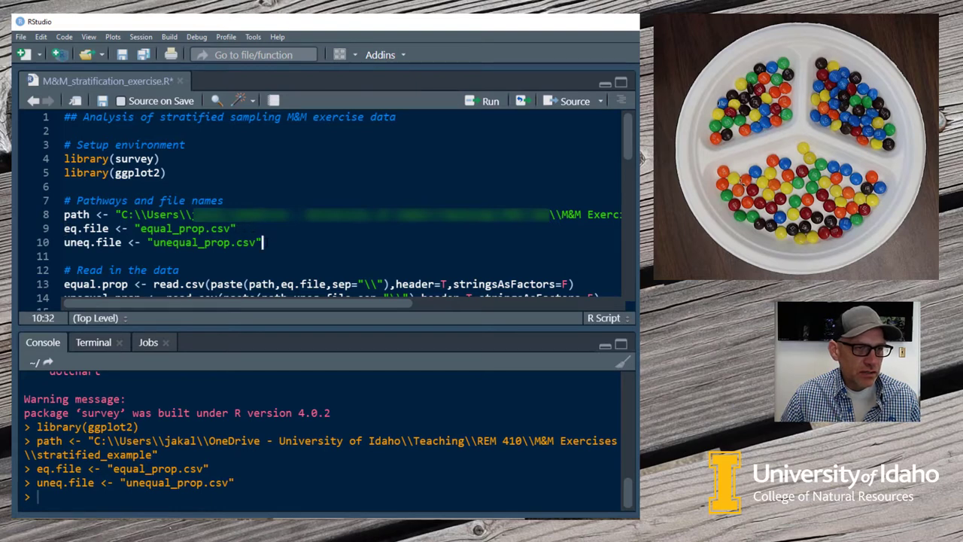
scroll(down, 3)
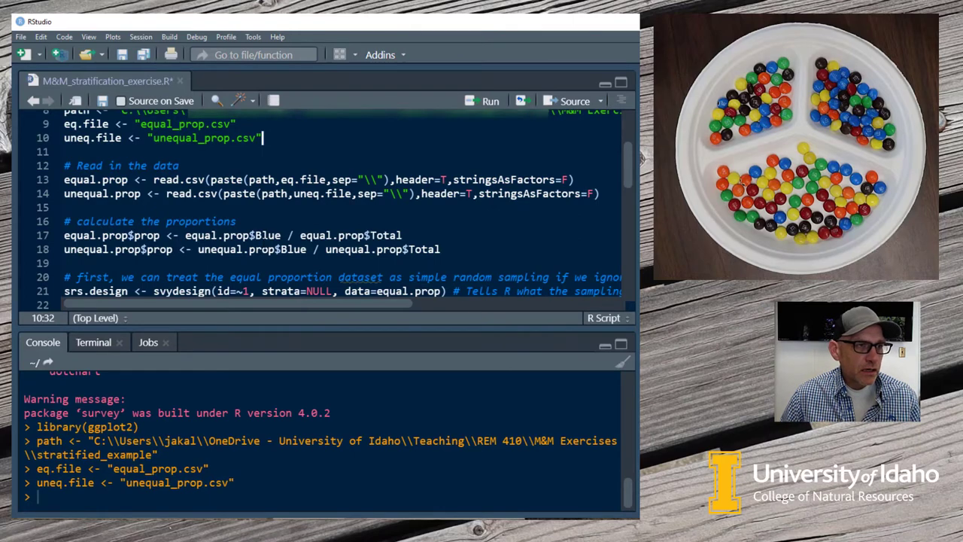
scroll(down, 3)
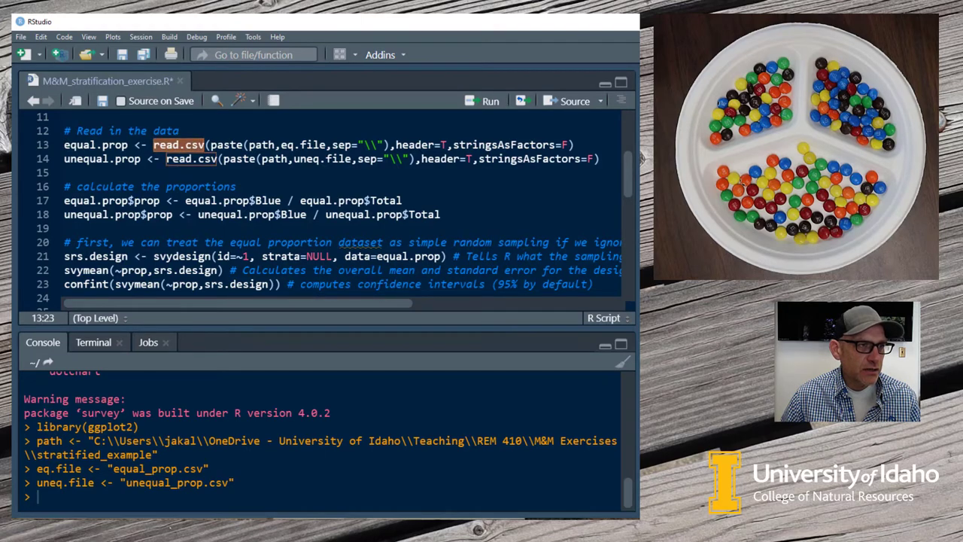
click(68, 145)
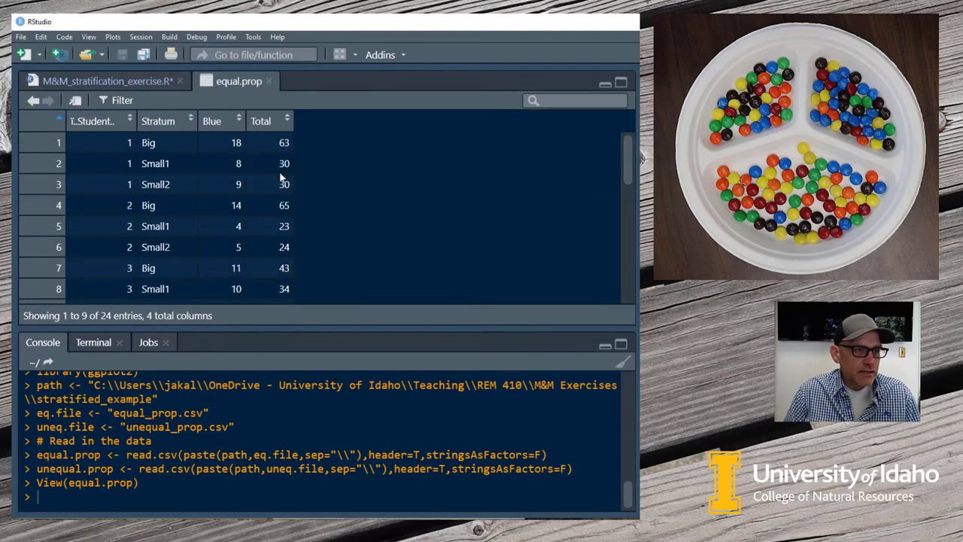
mouse_move(331, 171)
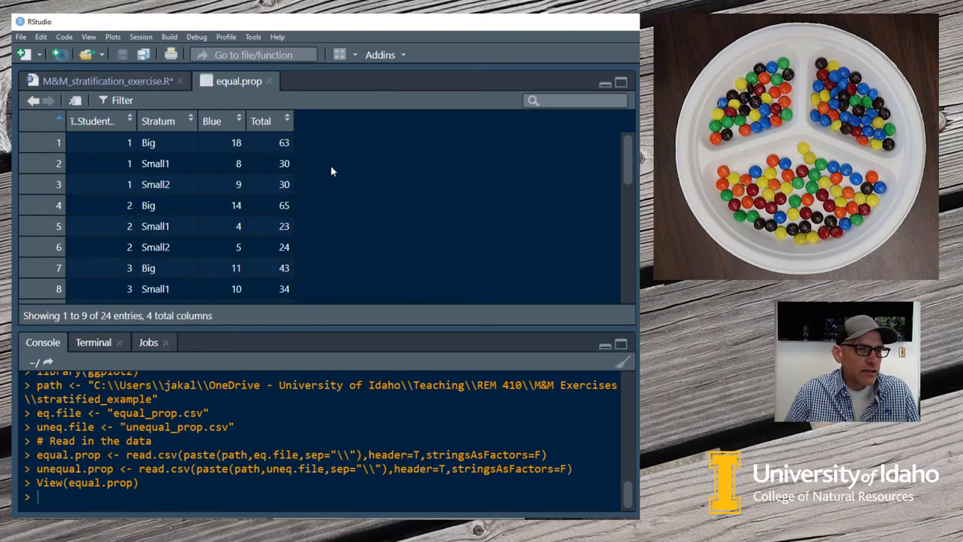
Scroll through the 24-row equal.prop table in the data viewer.
scroll(down, 3)
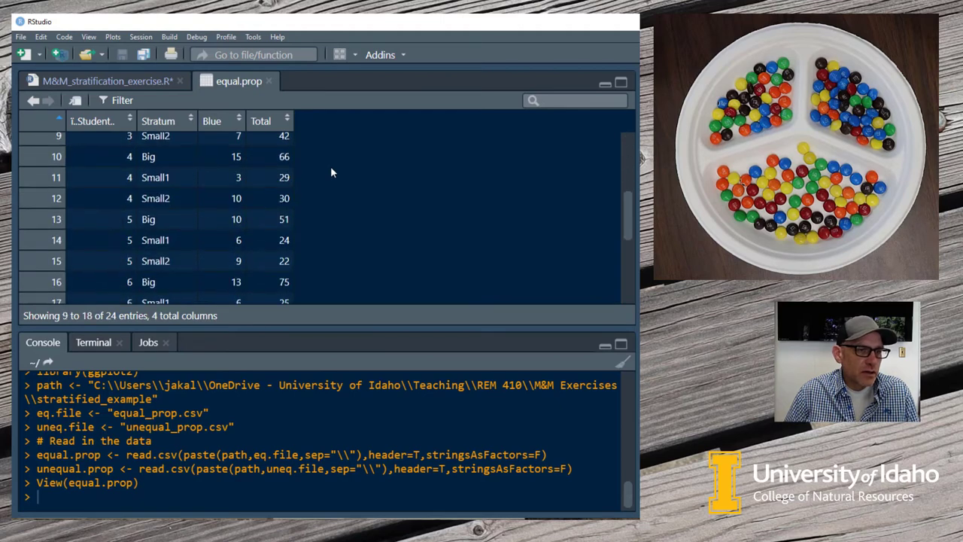
scroll(down, 3)
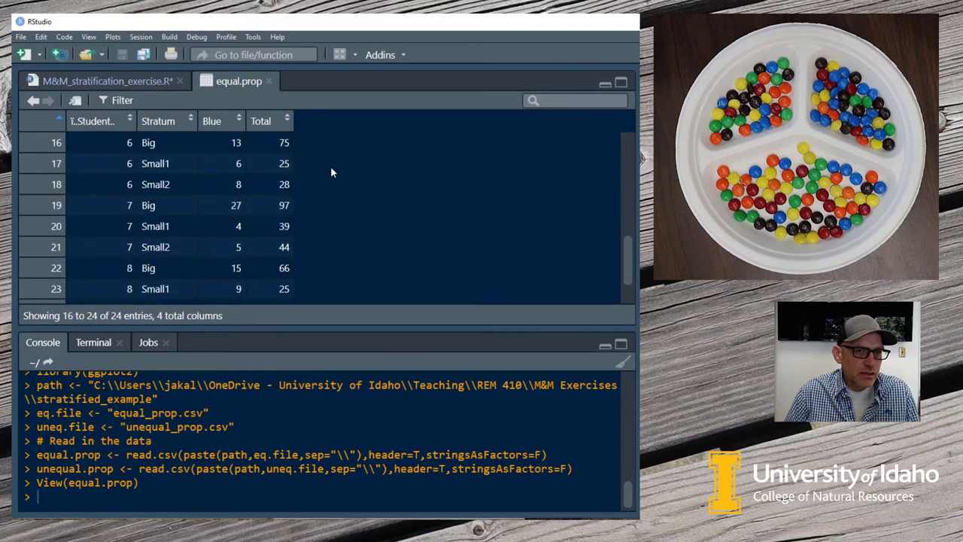
scroll(up, 3)
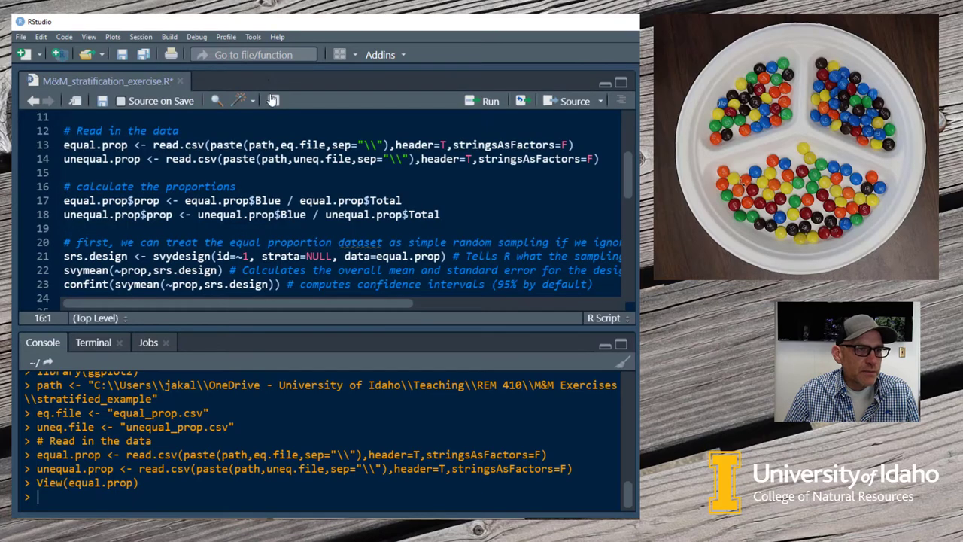
mouse_move(272, 100)
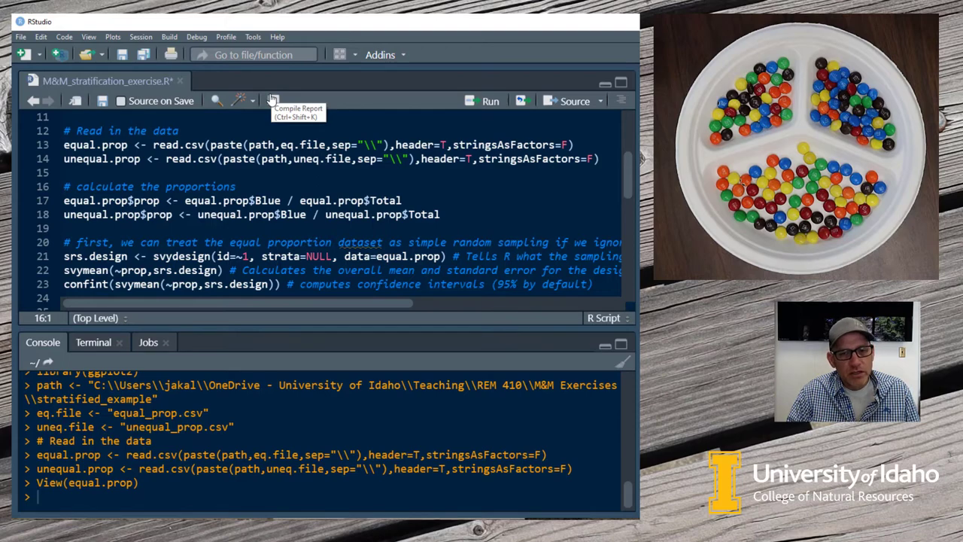
mouse_move(273, 100)
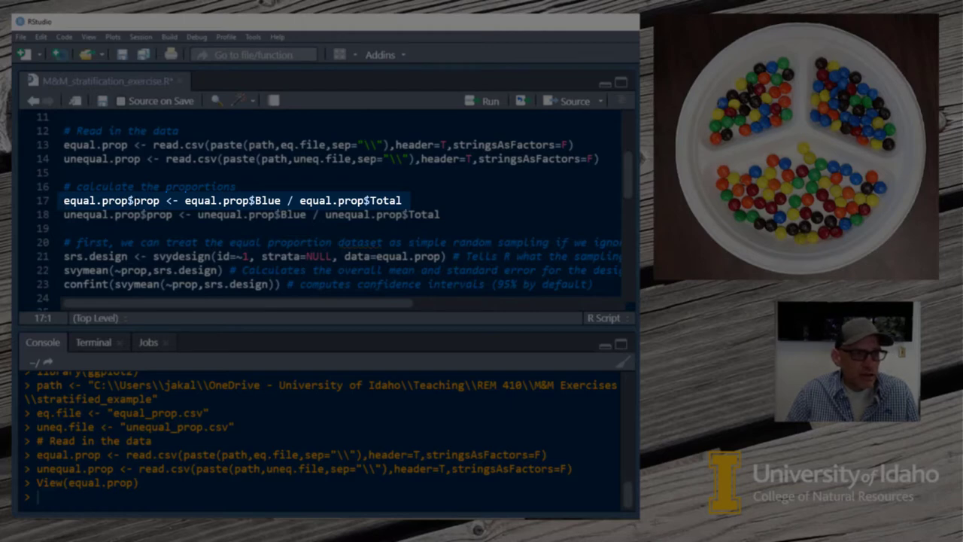
click(142, 201)
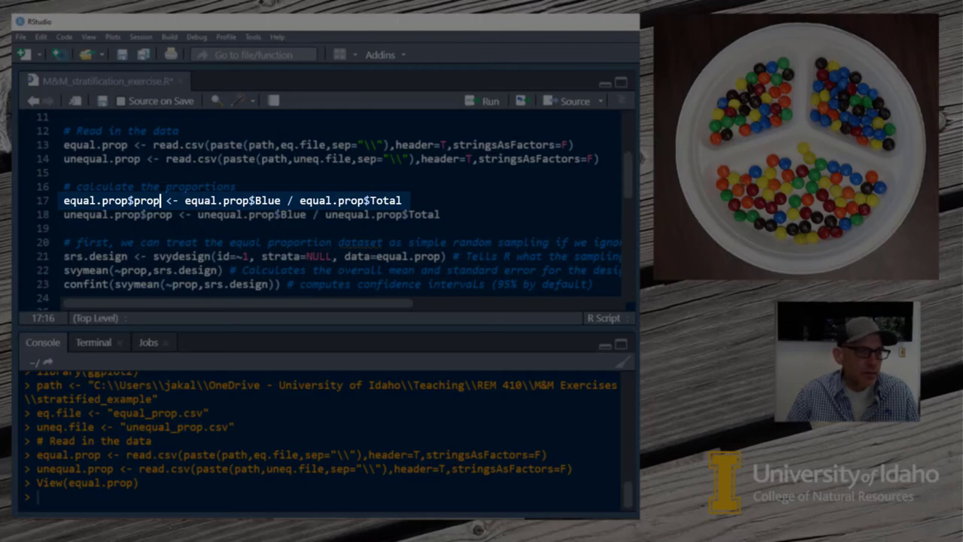
click(489, 101)
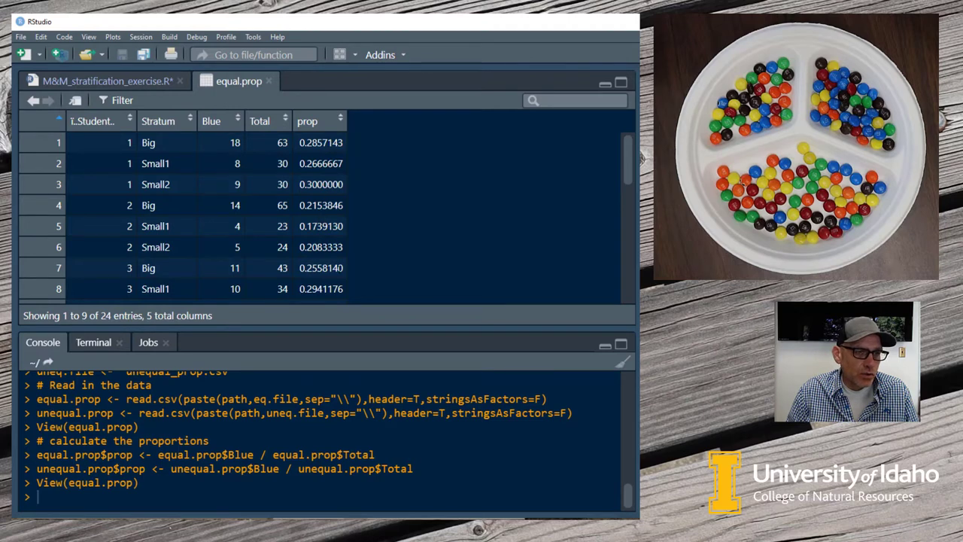
mouse_move(382, 146)
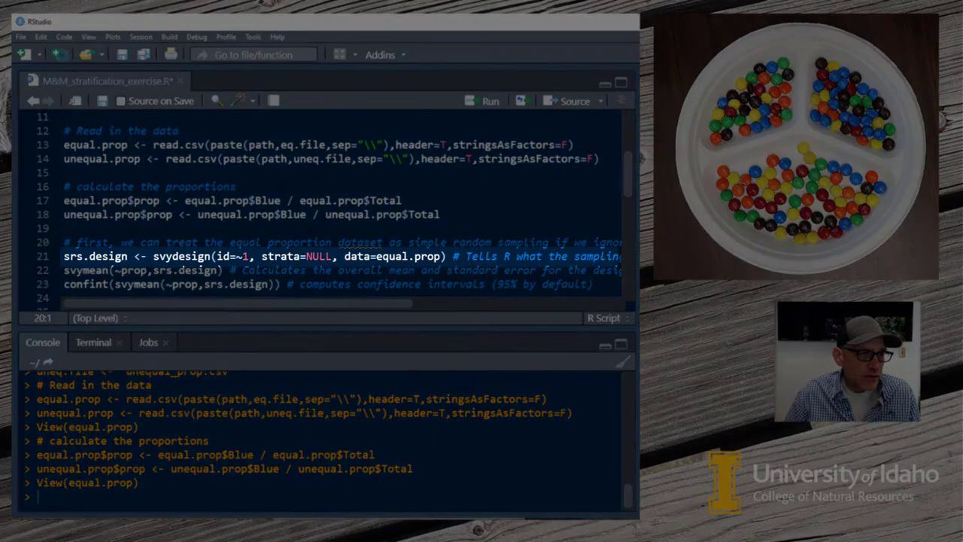
Run line 21 to create srs.design with svydesign, triggering the equal-probability warning.
double_click(180, 256)
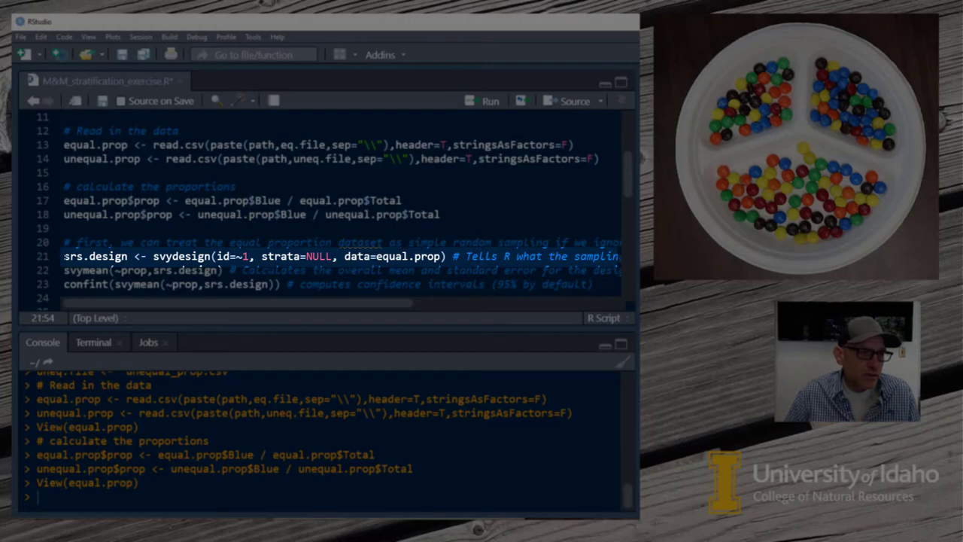
click(489, 100)
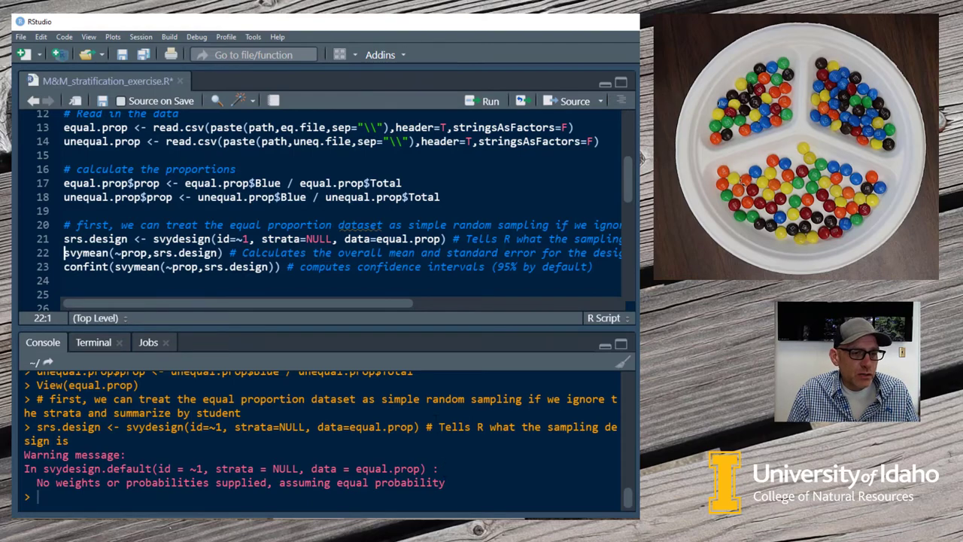
mouse_move(316, 290)
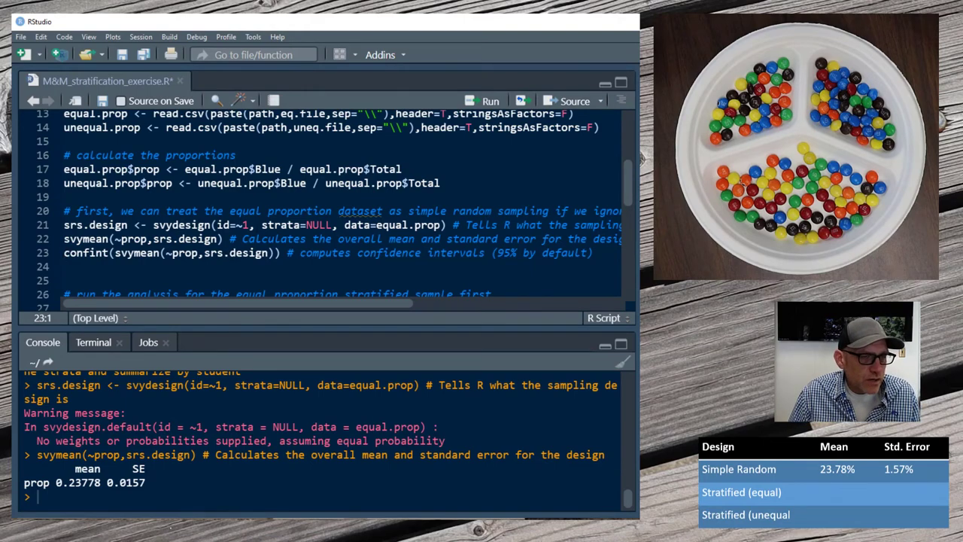
scroll(down, 3)
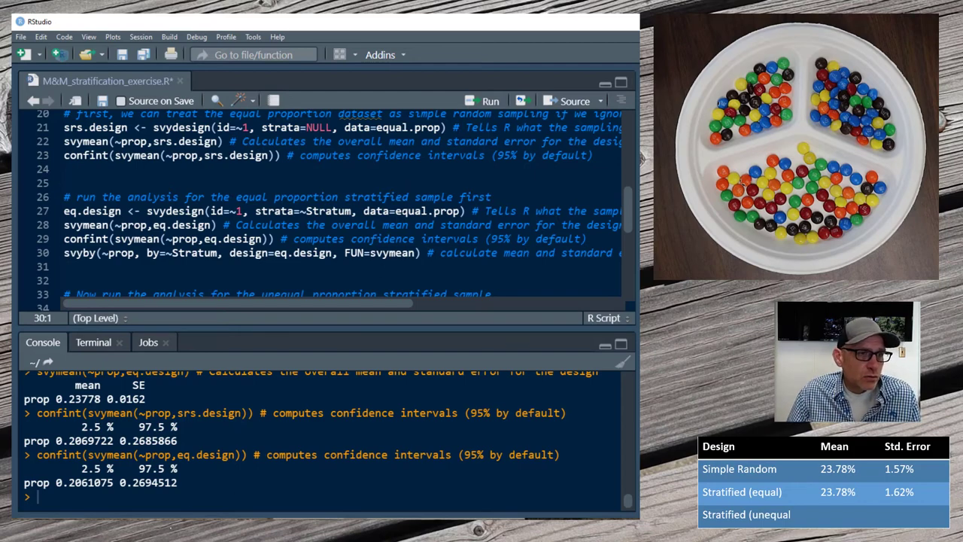
Run uneq.design and svymean (mean 0.2241, SE 0.0118), then scroll to the graphing code.
scroll(down, 3)
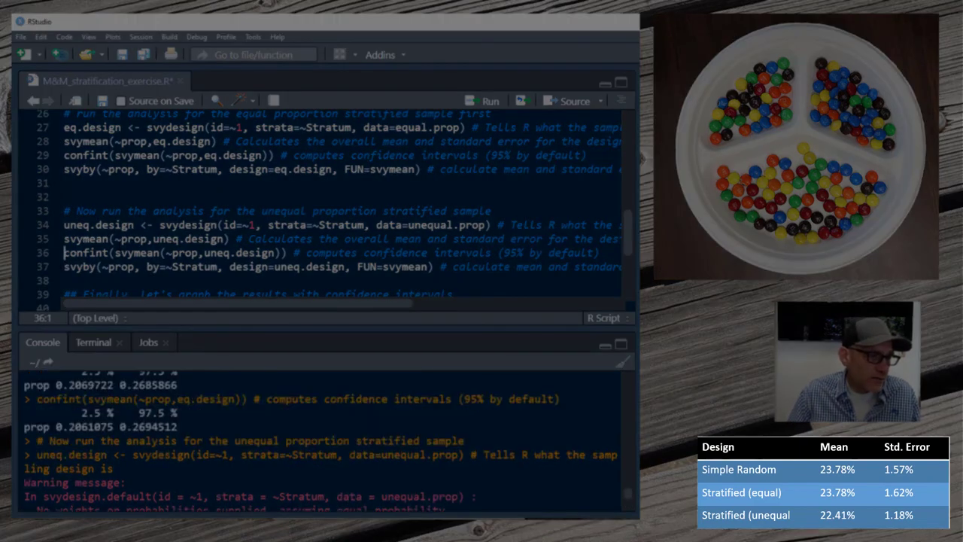
scroll(down, 3)
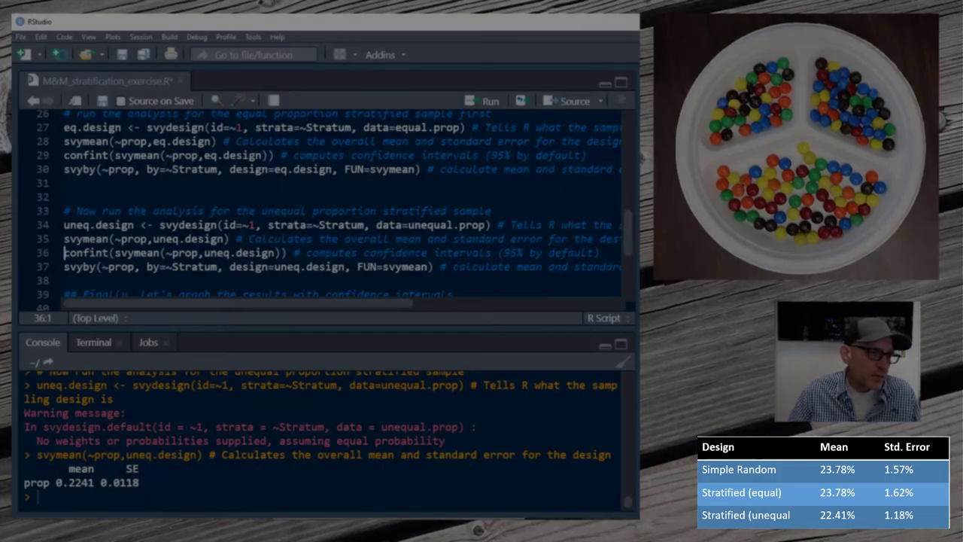
scroll(down, 3)
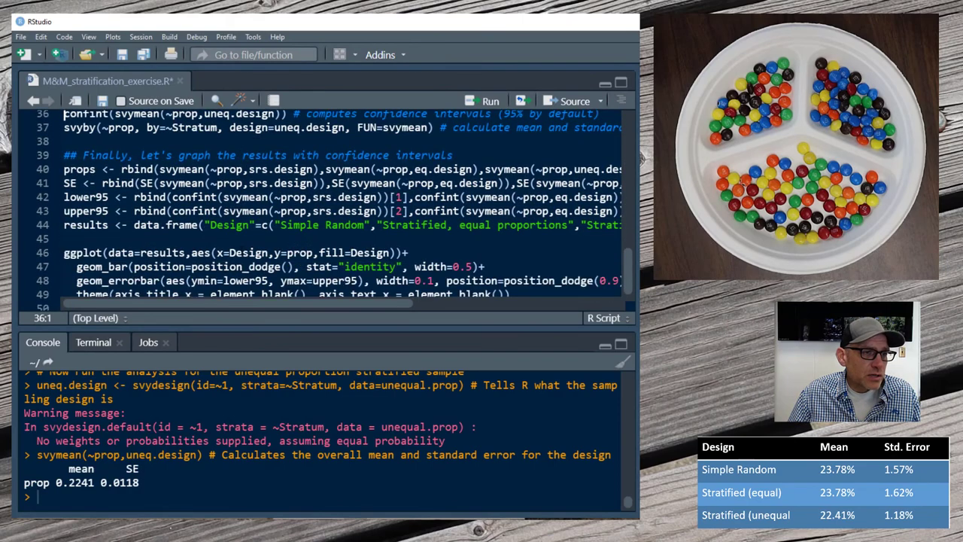
Run the rbind, data.frame and ggplot code on lines 40–49 to draw the error-bar chart.
scroll(down, 3)
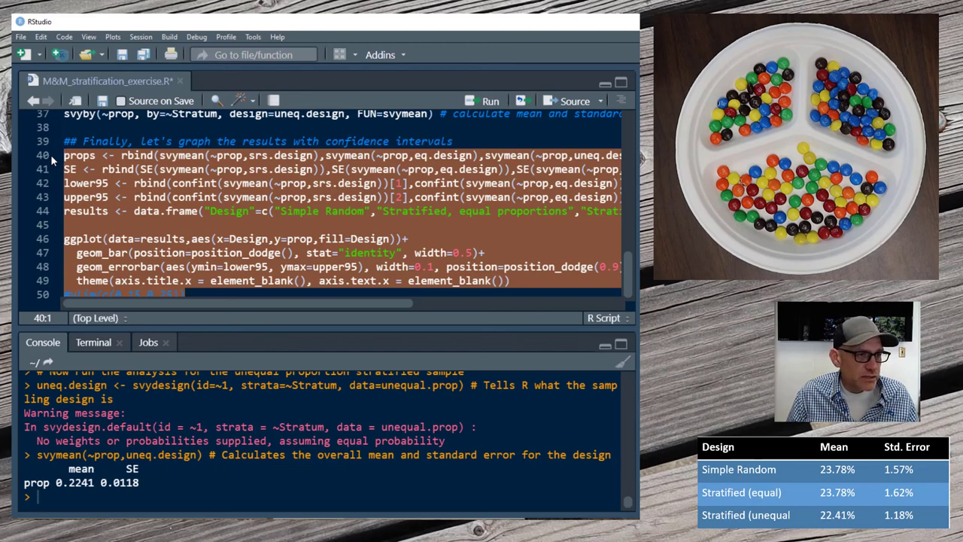
click(489, 100)
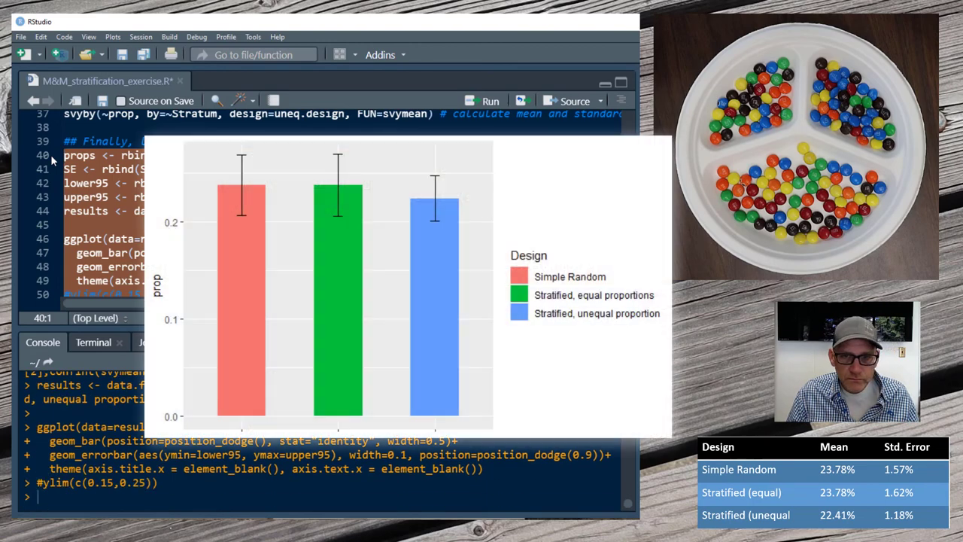